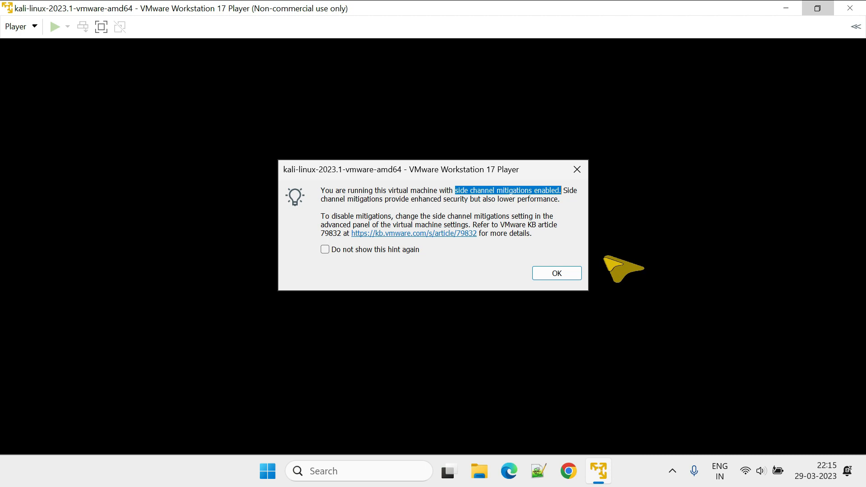
{"action": "mouse_move", "coordinate": [324, 263]}
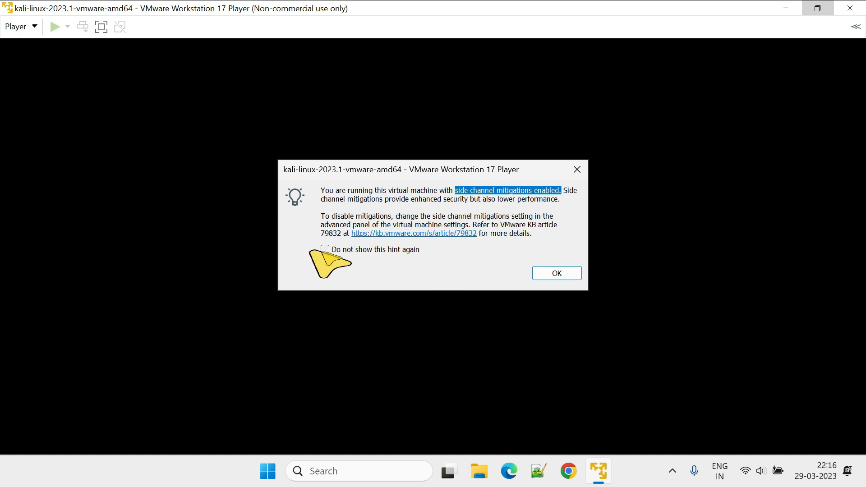
Step: Tick 'Do not show this hint again' on the mitigation warning and confirm with OK
{"action": "left_click", "coordinate": [326, 249]}
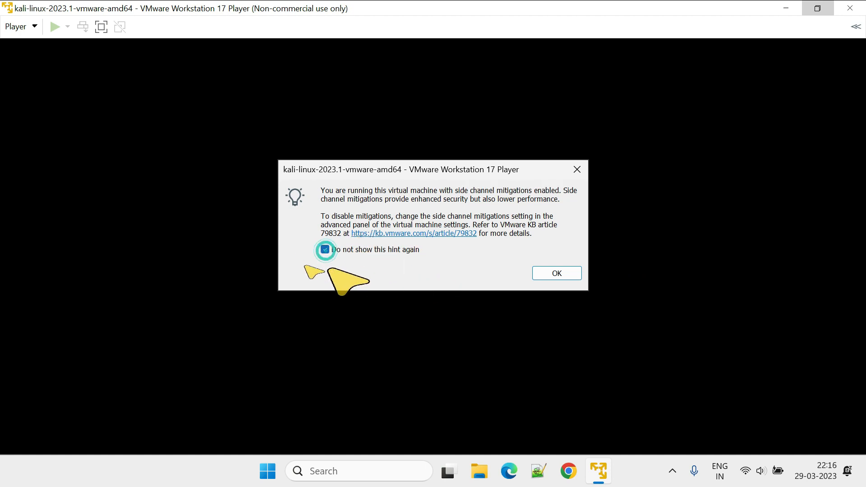
{"action": "left_click", "coordinate": [324, 249]}
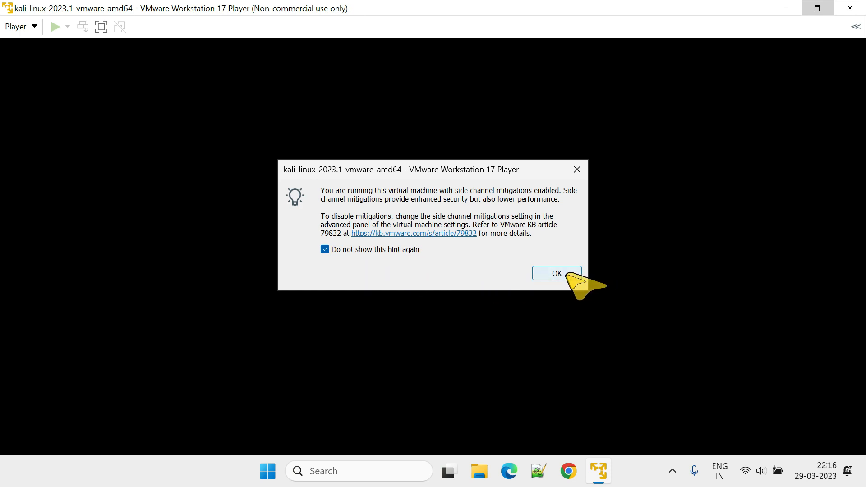
{"action": "left_click", "coordinate": [556, 273]}
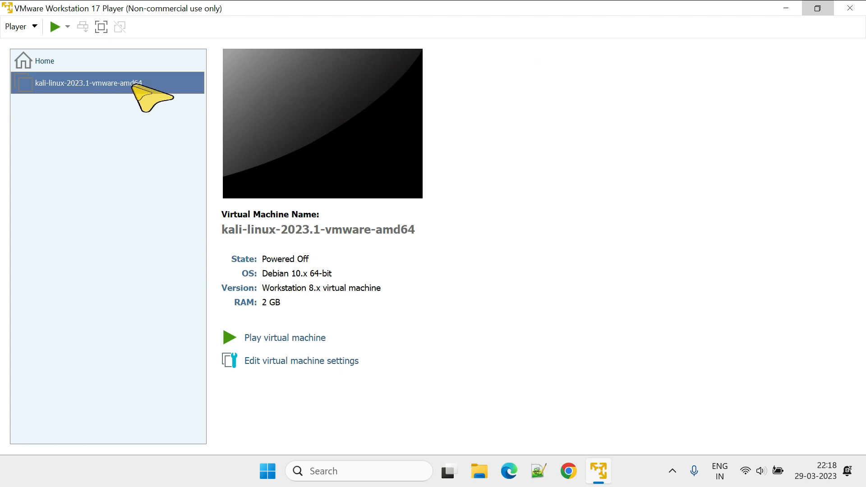
{"action": "mouse_move", "coordinate": [143, 104]}
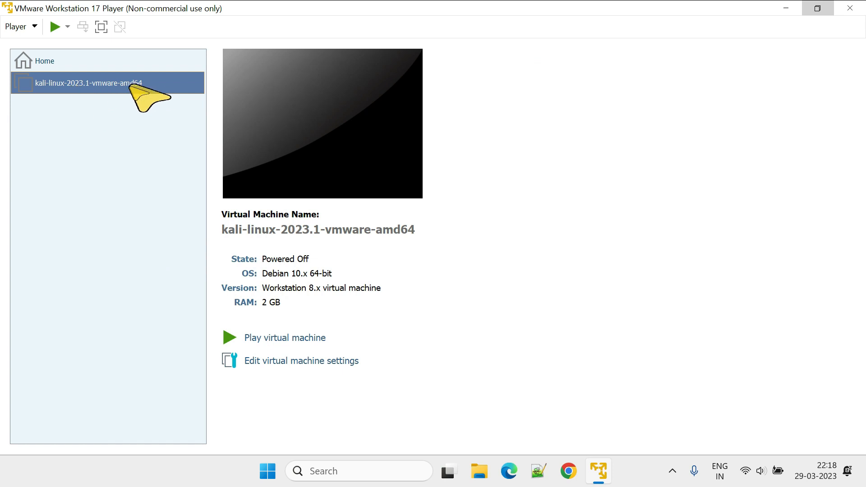
Step: Review the Kali VM's Settings > Options for a mitigation option, then close the dialog
{"action": "right_click", "coordinate": [83, 83]}
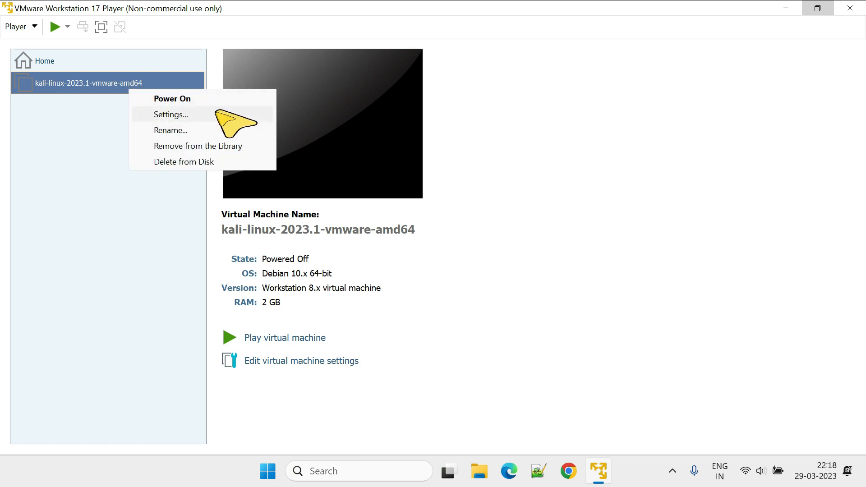
{"action": "left_click", "coordinate": [171, 114]}
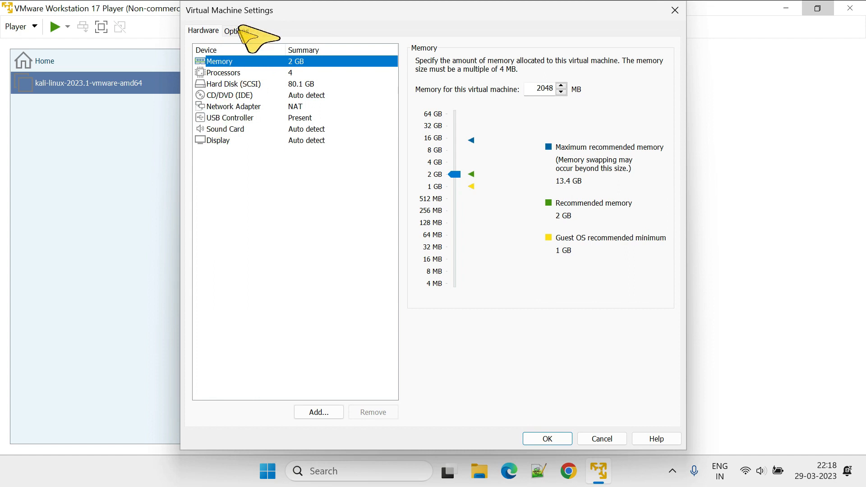
{"action": "left_click", "coordinate": [235, 30]}
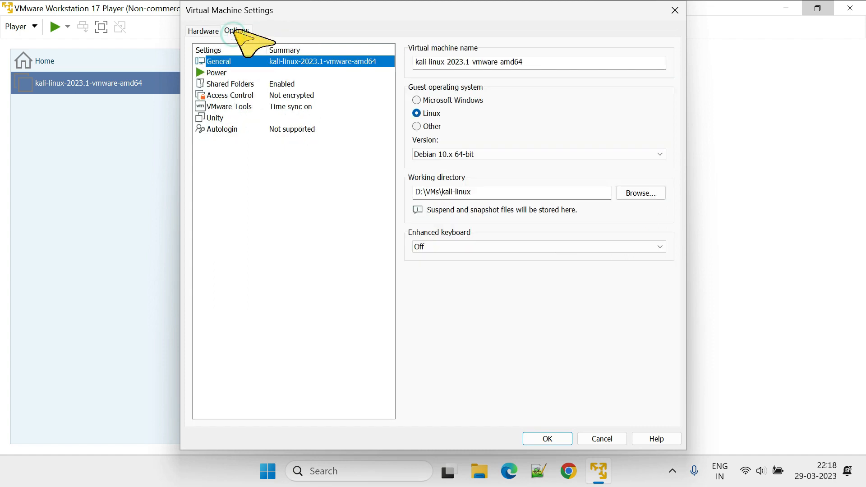
{"action": "mouse_move", "coordinate": [331, 177]}
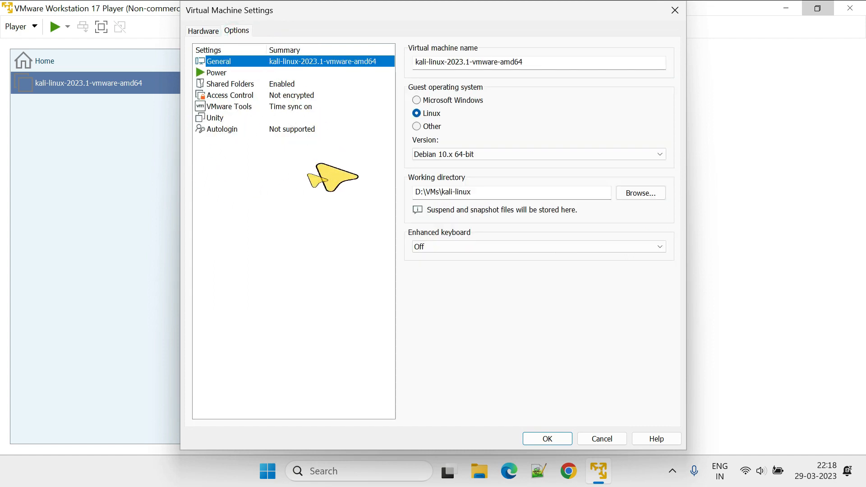
{"action": "mouse_move", "coordinate": [313, 182]}
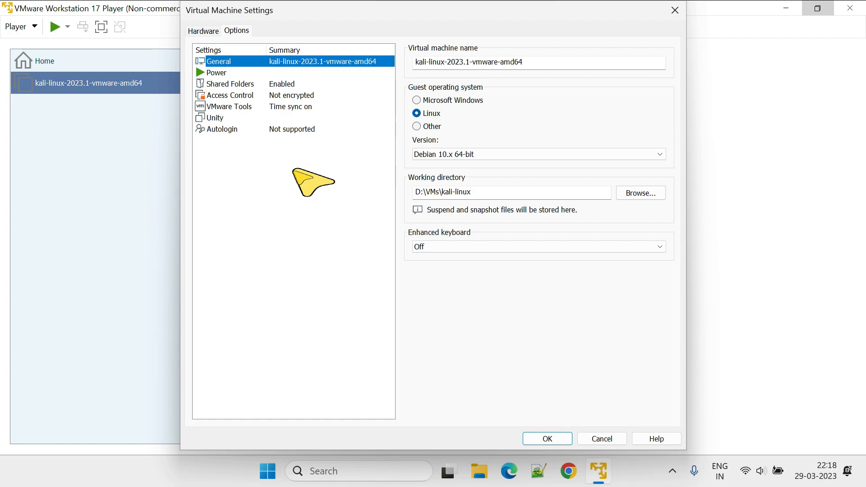
{"action": "left_click", "coordinate": [220, 200]}
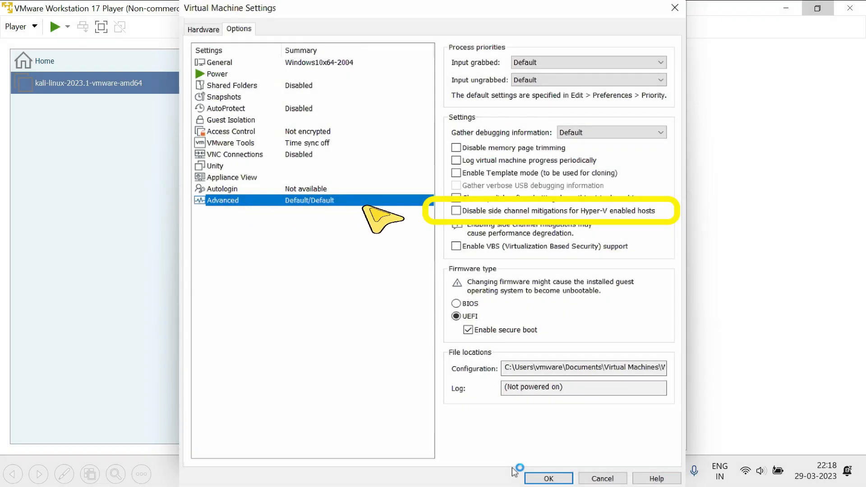
{"action": "mouse_move", "coordinate": [456, 213]}
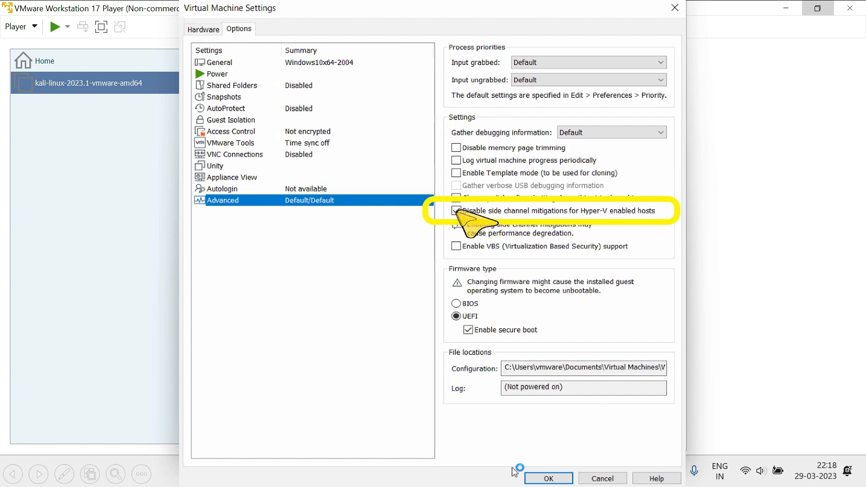
{"action": "left_click", "coordinate": [548, 478]}
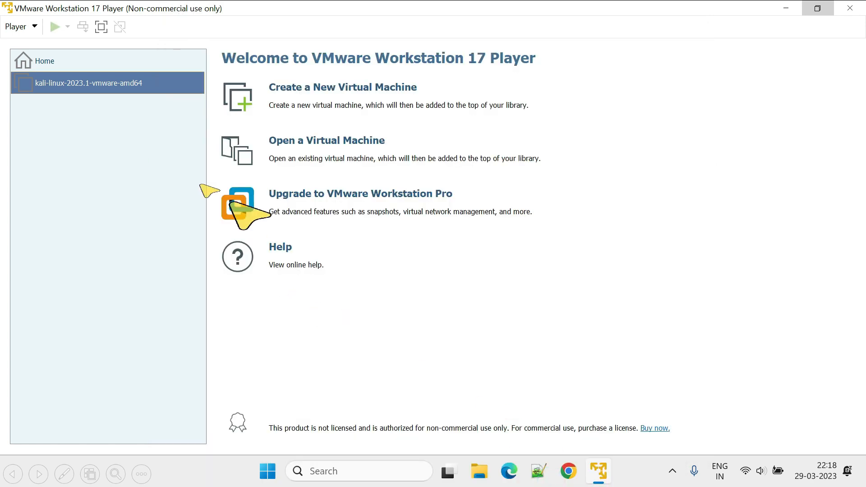
{"action": "mouse_move", "coordinate": [133, 116]}
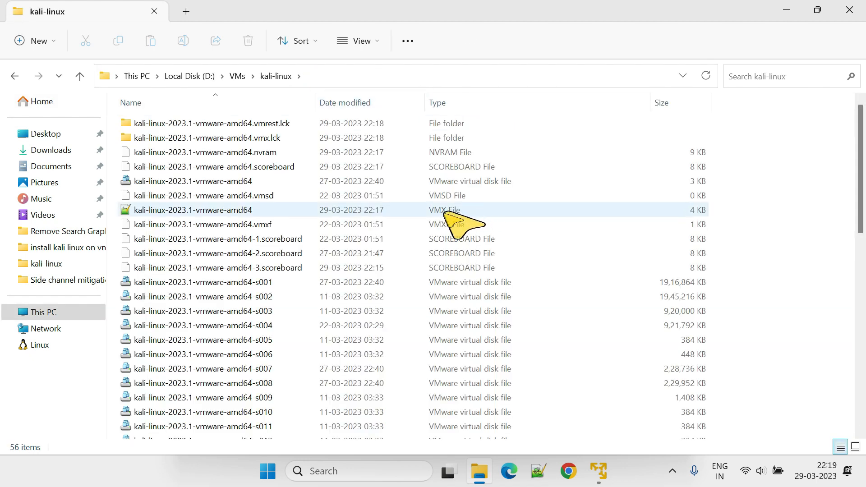
{"action": "mouse_move", "coordinate": [299, 221]}
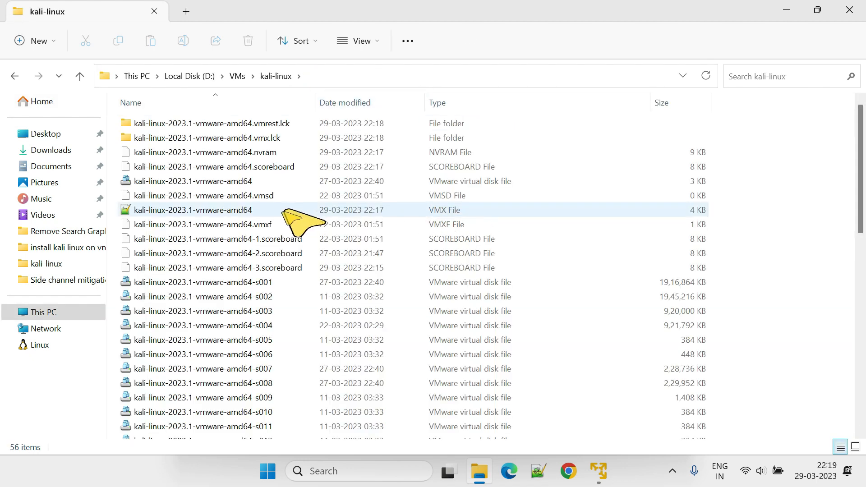
Step: View the kali-linux .vmx file's Properties to confirm it opens with Notepad++, then close them
{"action": "left_click", "coordinate": [193, 211]}
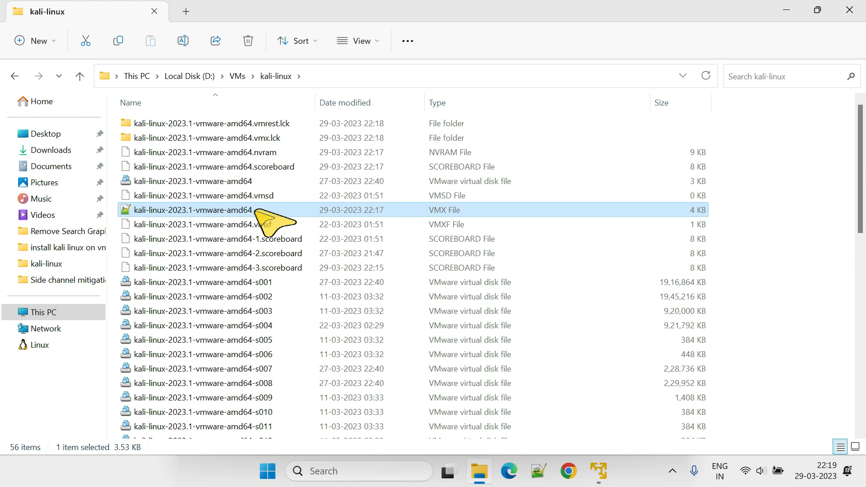
{"action": "right_click", "coordinate": [193, 210]}
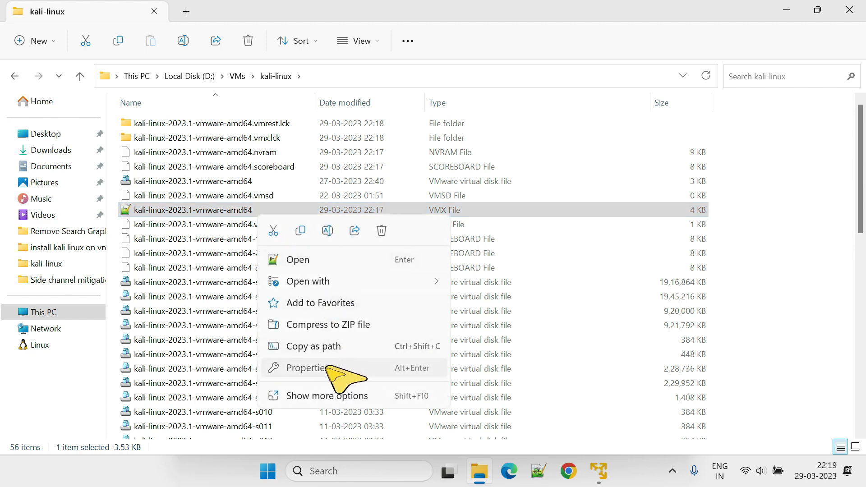
{"action": "left_click", "coordinate": [307, 368]}
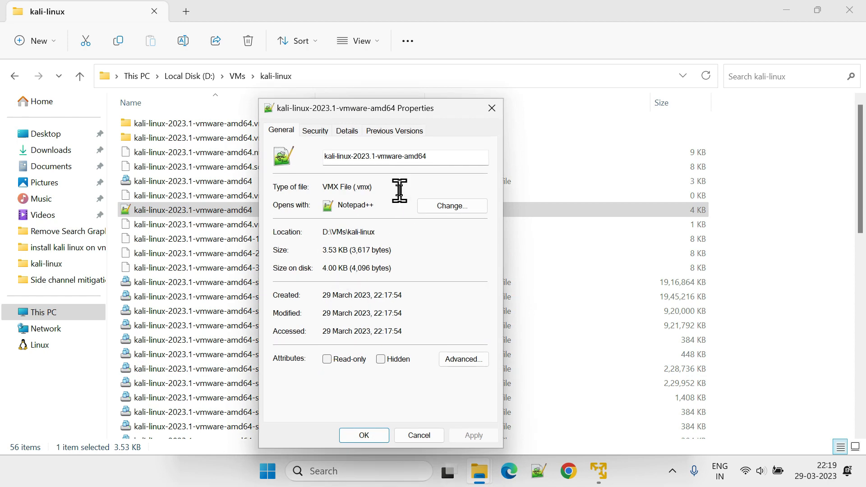
{"action": "double_click", "coordinate": [347, 186]}
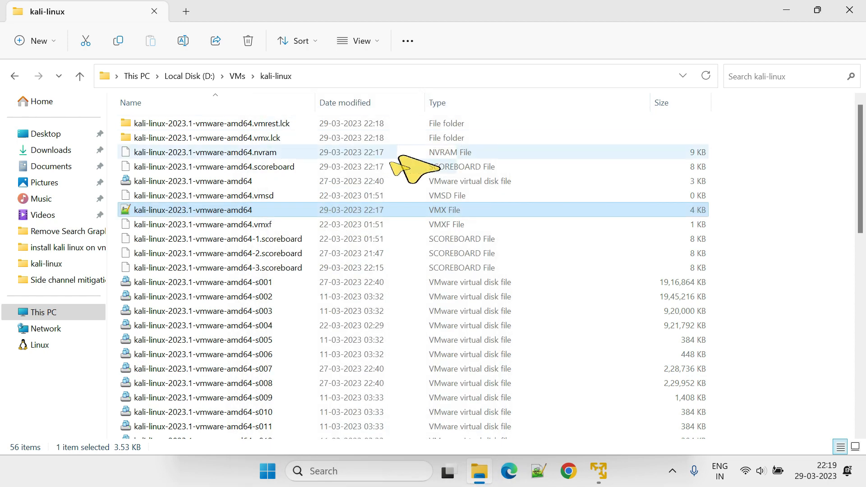
Step: Open the kali-linux .vmx file in Notepad++ and start a Find search
{"action": "right_click", "coordinate": [193, 210]}
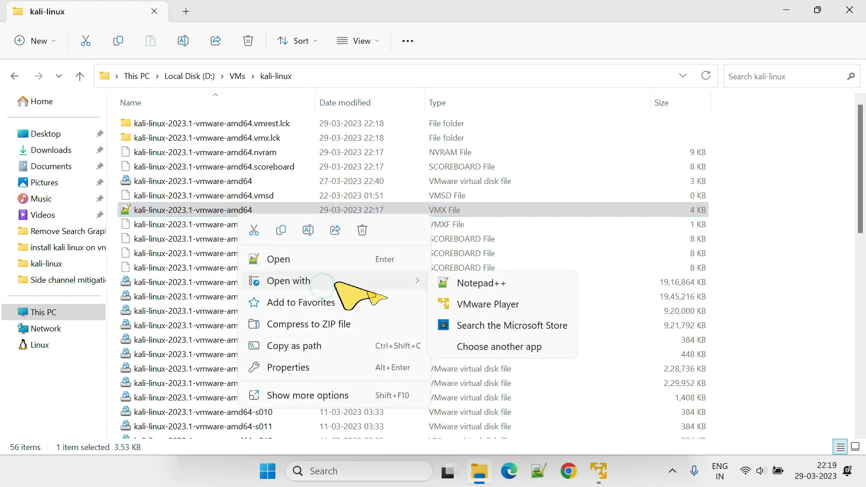
{"action": "mouse_move", "coordinate": [481, 282]}
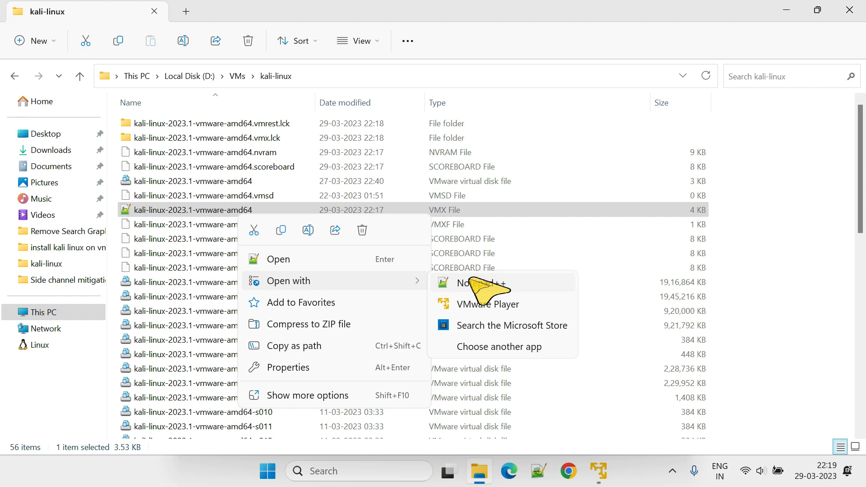
{"action": "left_click", "coordinate": [480, 283]}
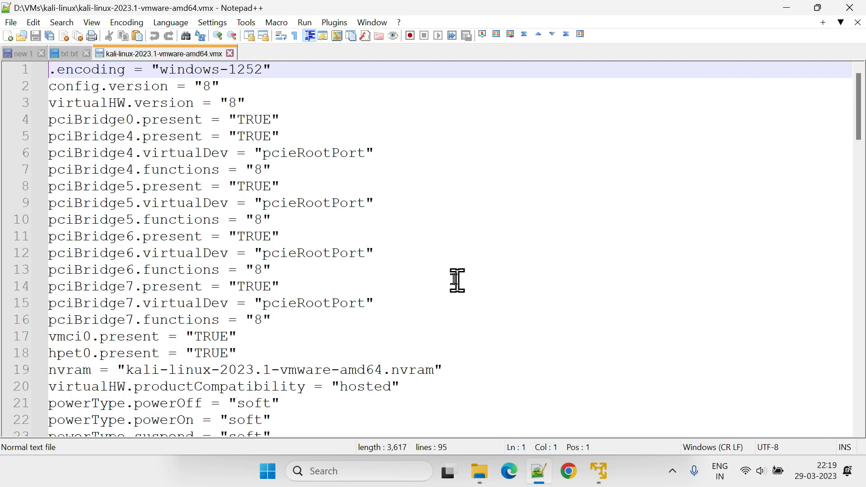
{"action": "mouse_move", "coordinate": [449, 272]}
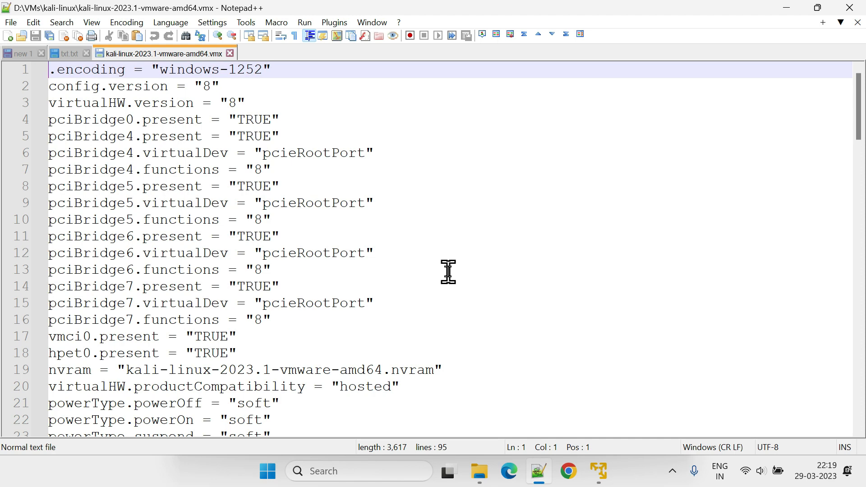
{"action": "key", "text": "Ctrl+f"}
{"action": "type", "text": "disableMitigations"}
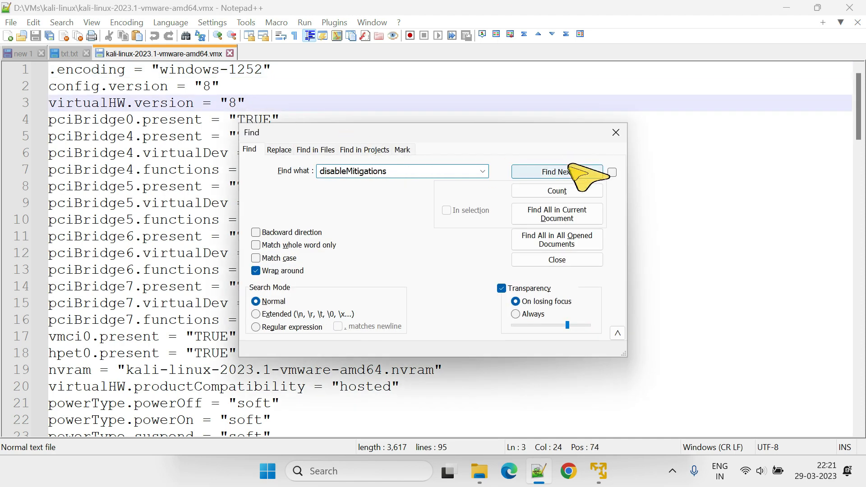
Step: Search for disableMitigations, paste ulm.disableMitigations="TRUE" on the last line, save and close the file
{"action": "left_click", "coordinate": [557, 171]}
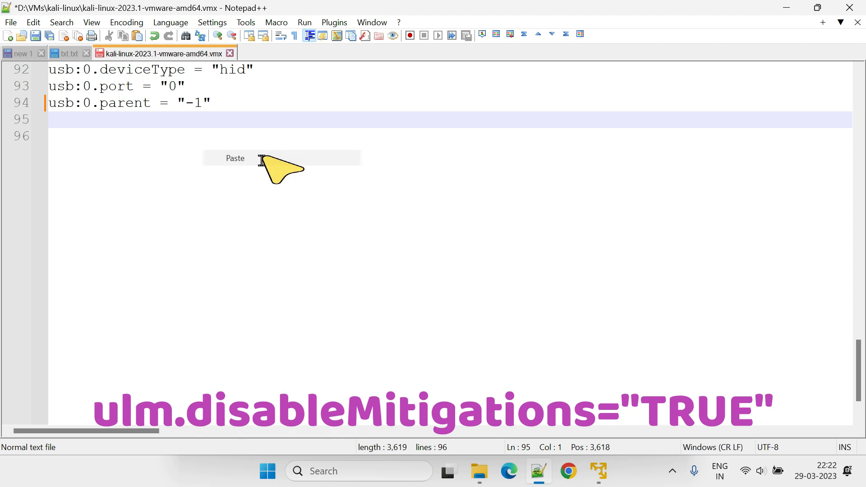
{"action": "left_click", "coordinate": [235, 159]}
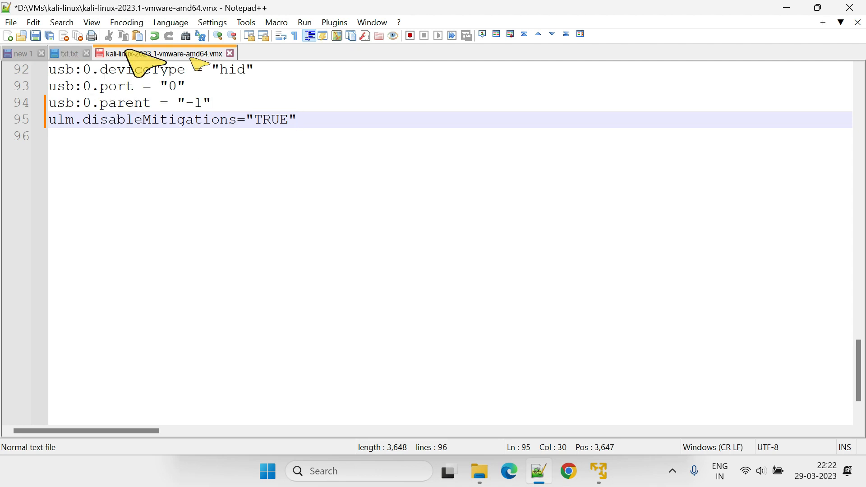
{"action": "left_click", "coordinate": [10, 21]}
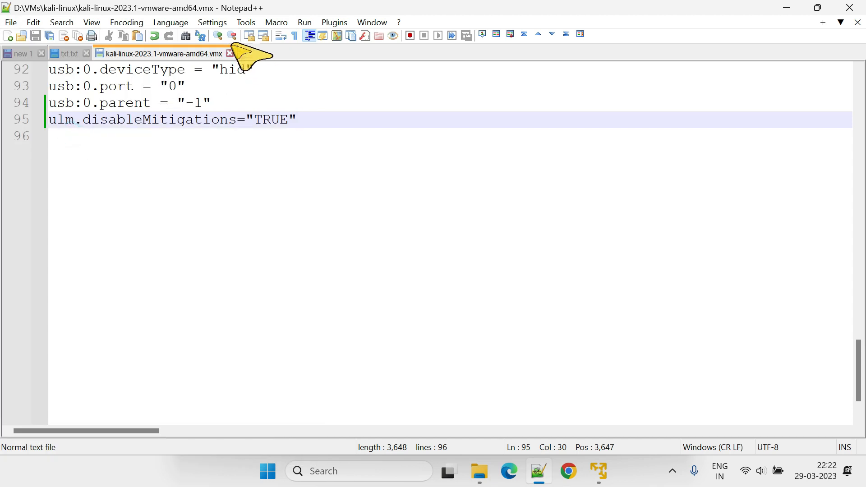
{"action": "left_click", "coordinate": [228, 53]}
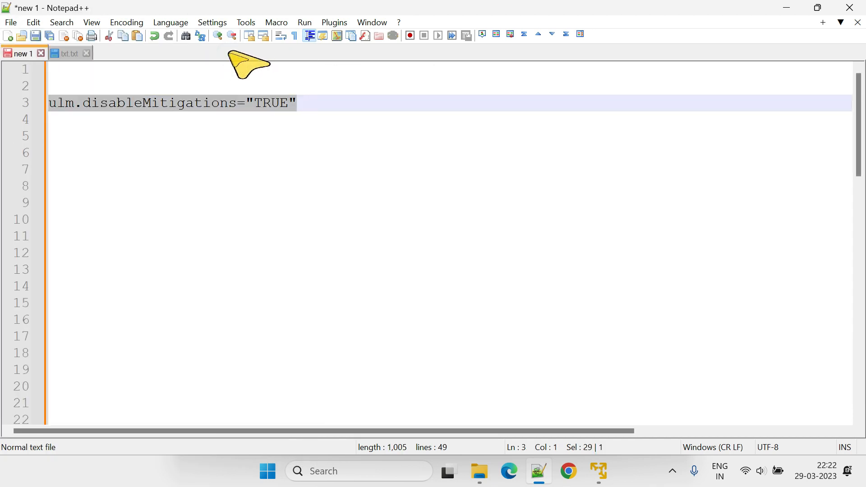
Step: Return to VMware Player and play the kali-linux-2023.1-vmware-amd64 virtual machine
{"action": "left_click", "coordinate": [596, 470]}
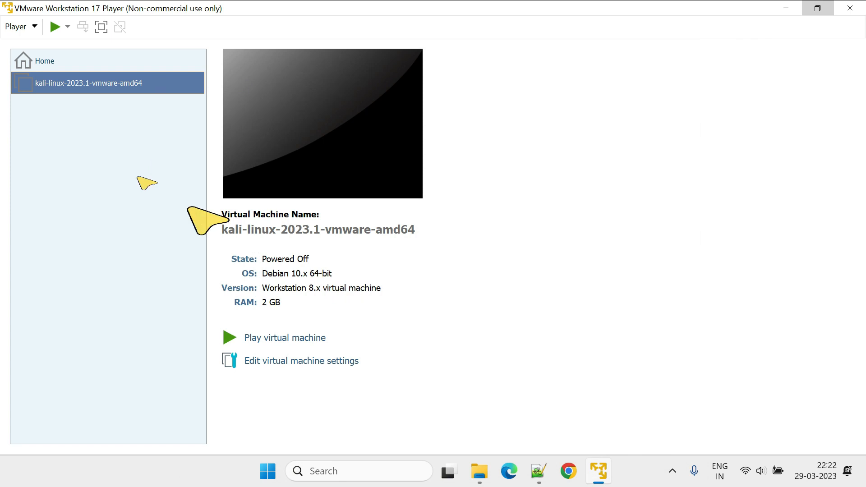
{"action": "left_click", "coordinate": [284, 337]}
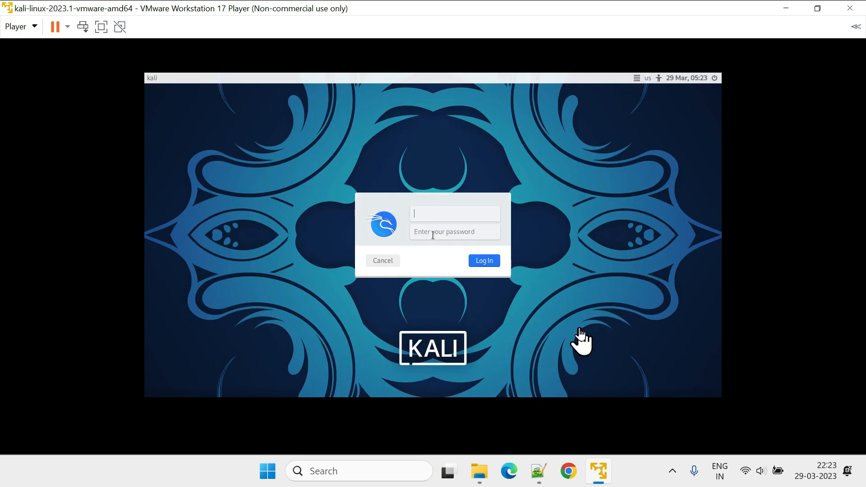
{"action": "mouse_move", "coordinate": [803, 28]}
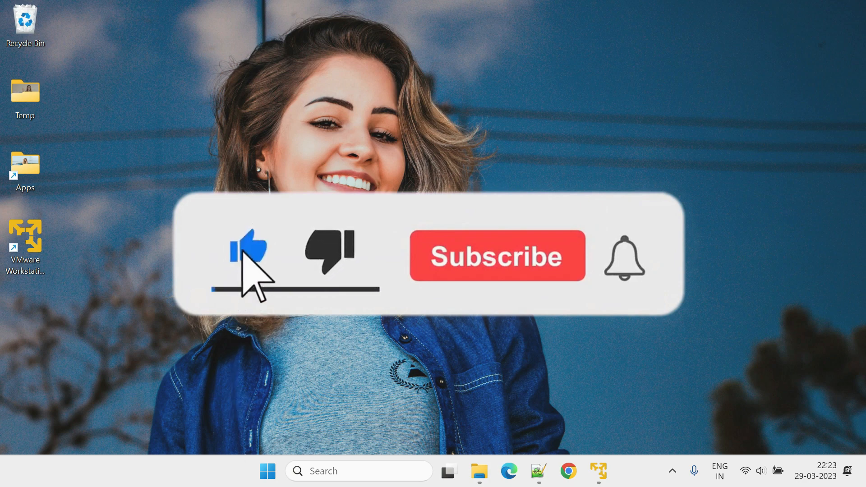
{"action": "left_click", "coordinate": [496, 255]}
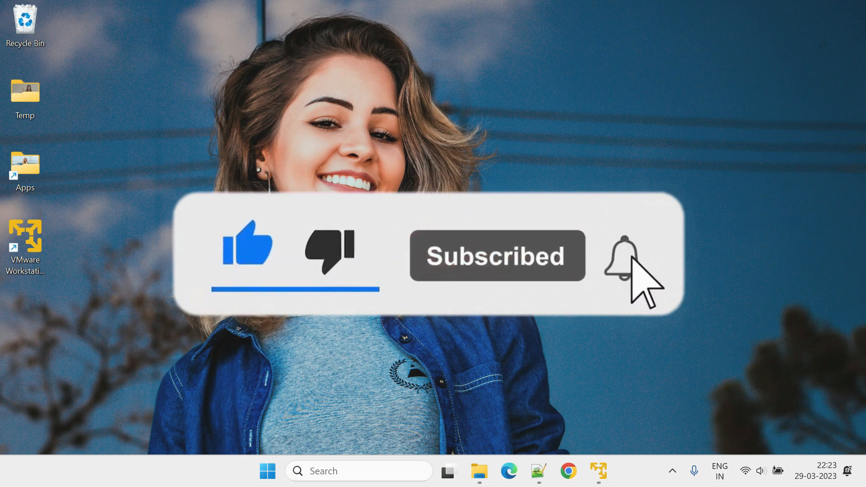
{"action": "left_click", "coordinate": [623, 255]}
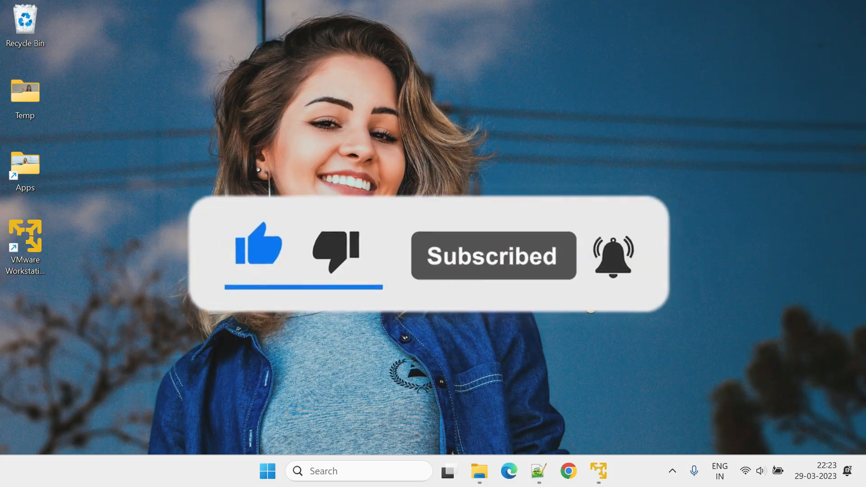